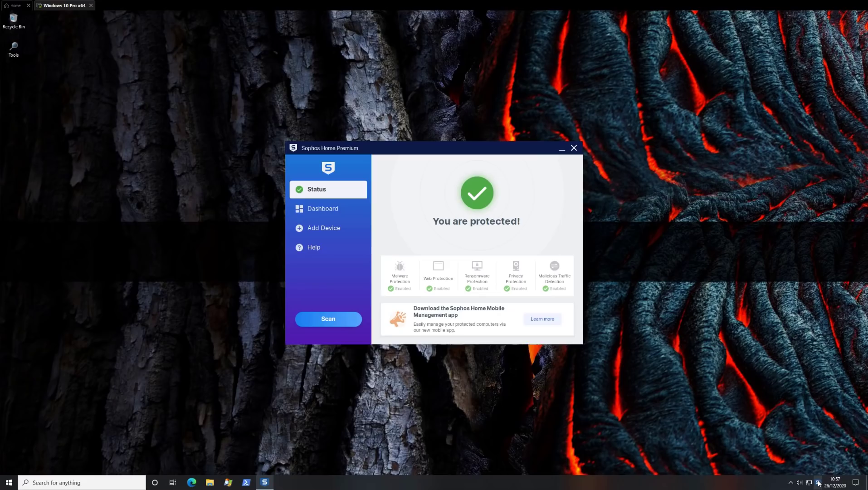
mouse_move(422, 235)
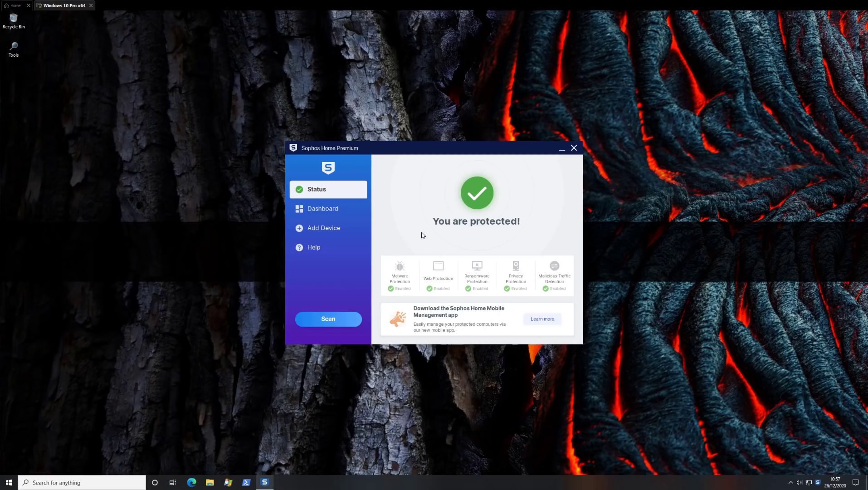
mouse_move(399, 280)
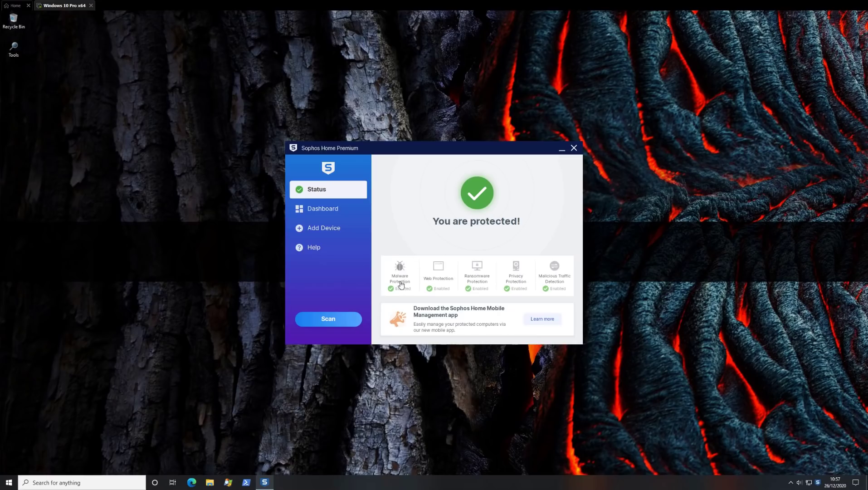
mouse_move(449, 285)
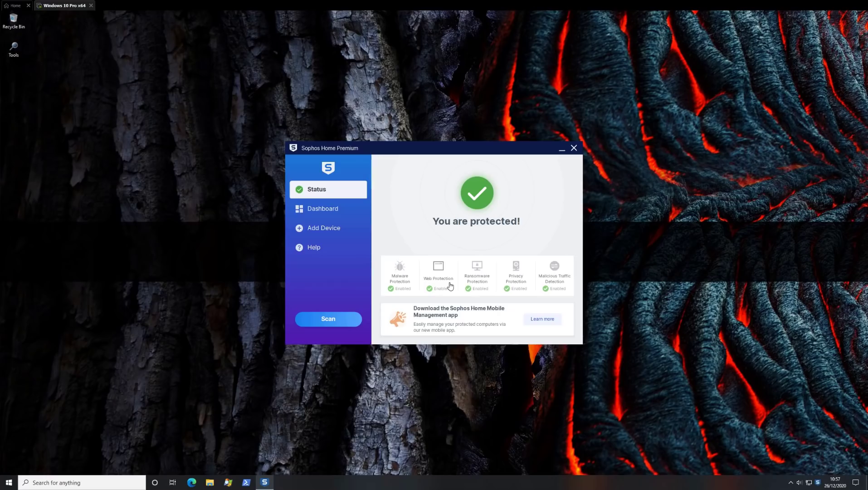
mouse_move(339, 232)
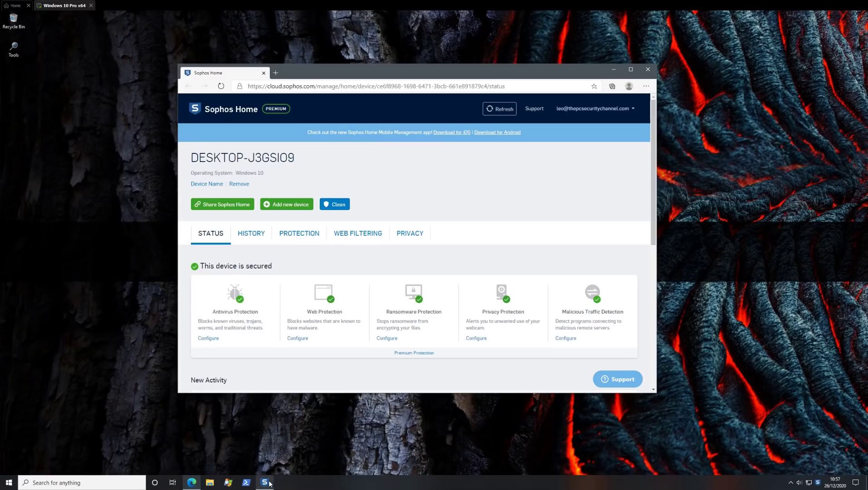
left_click(265, 482)
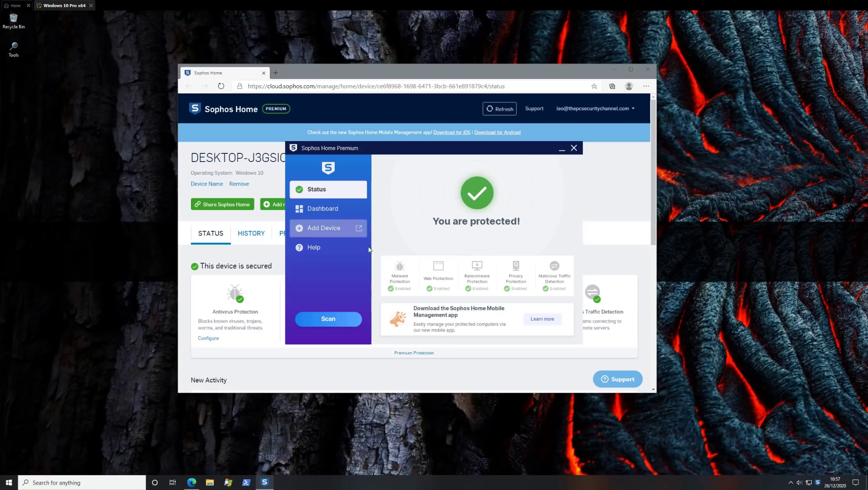
left_click(323, 228)
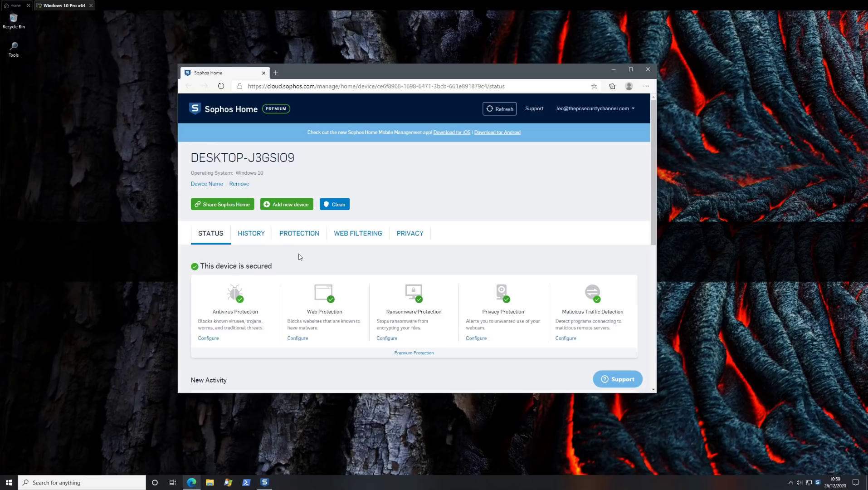
- Review the device's General protection settings and then the Exploits mitigation settings
left_click(299, 233)
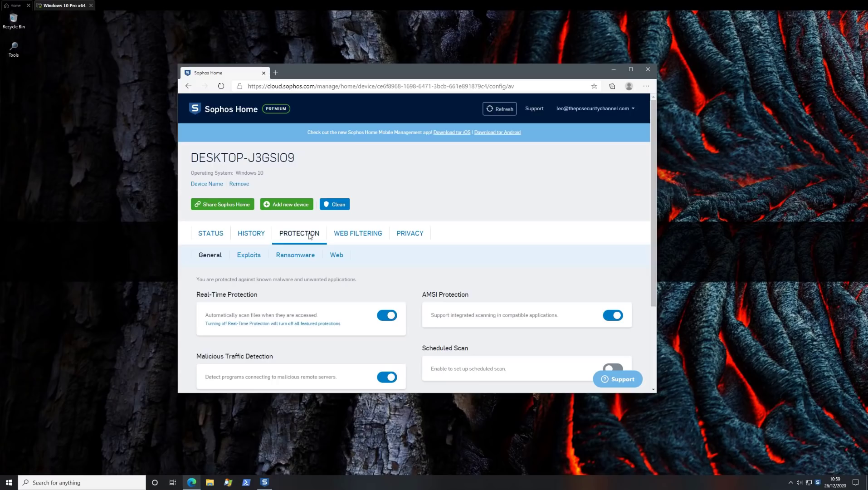
mouse_move(265, 268)
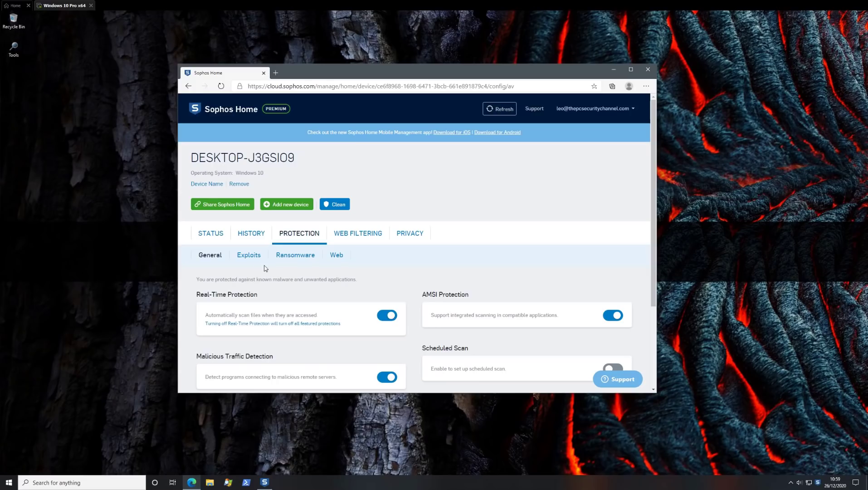
scroll("down", 3)
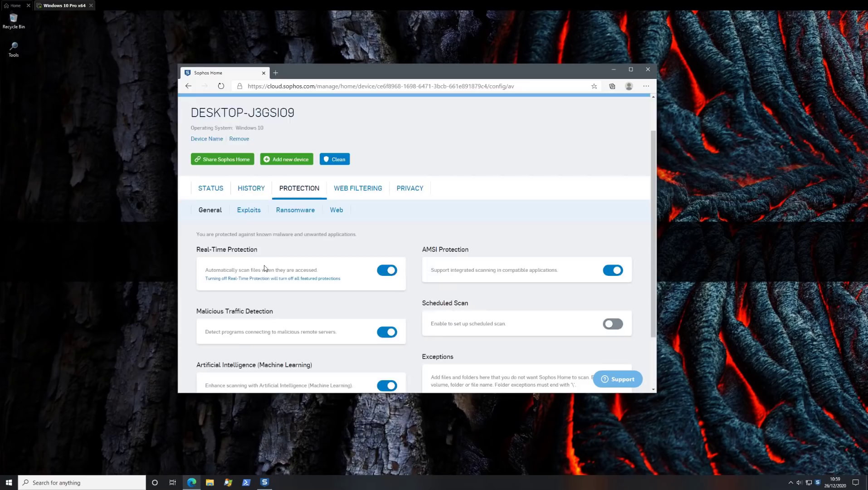
left_click(249, 210)
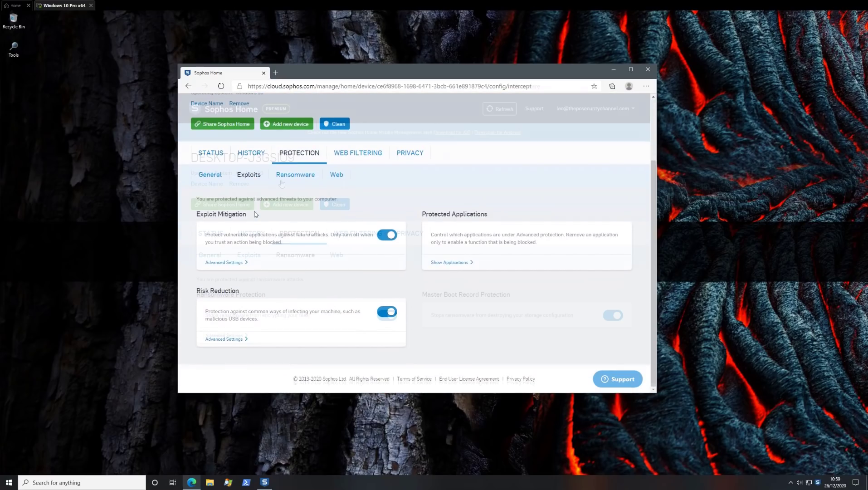
- Review the Ransomware protection settings and finish on the Web protection settings, all enabled
left_click(295, 174)
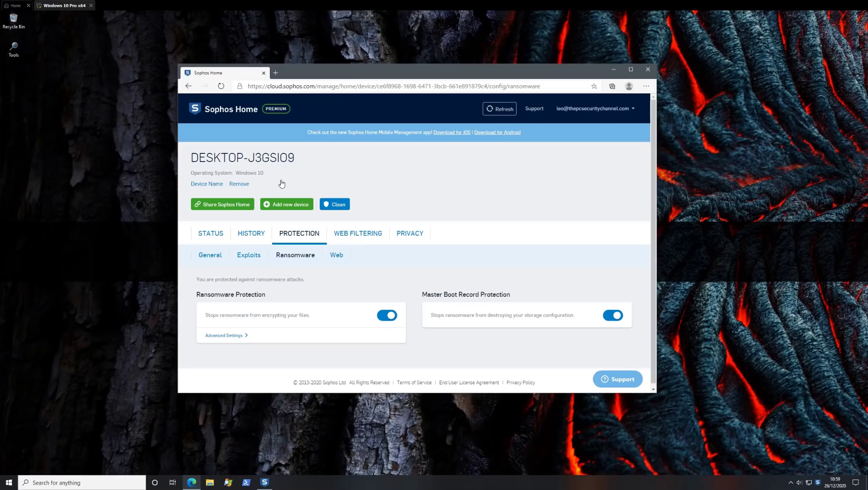
left_click(335, 254)
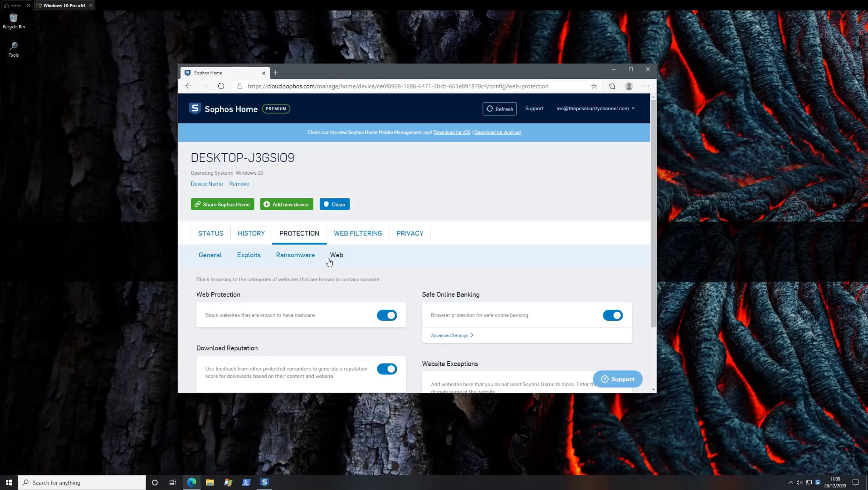
scroll("down", 3)
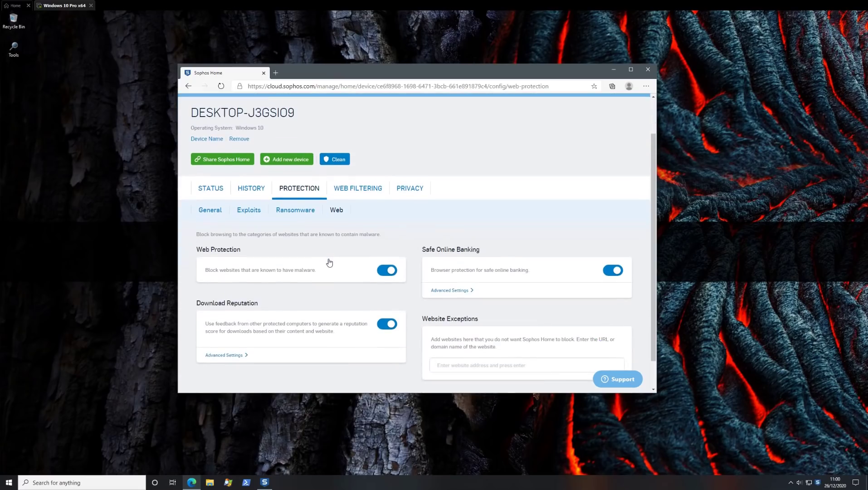
mouse_move(359, 201)
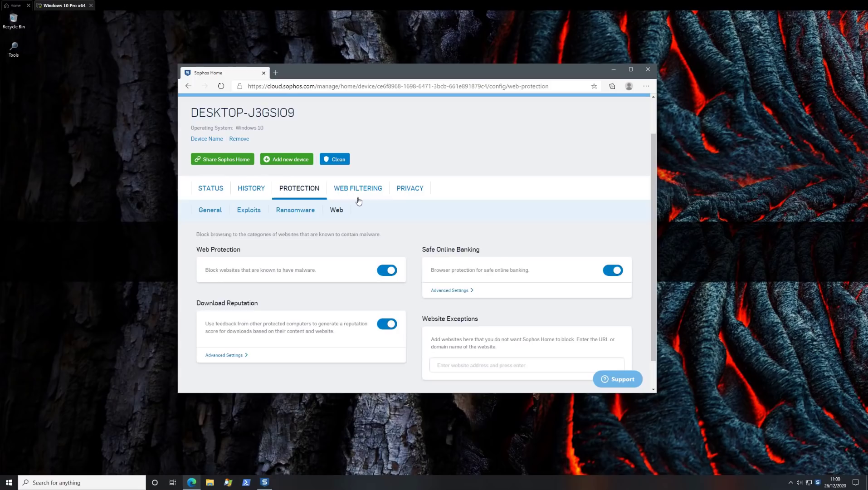
- Review the Web Filtering website categories, all set to allow, then return to the desktop app
left_click(357, 188)
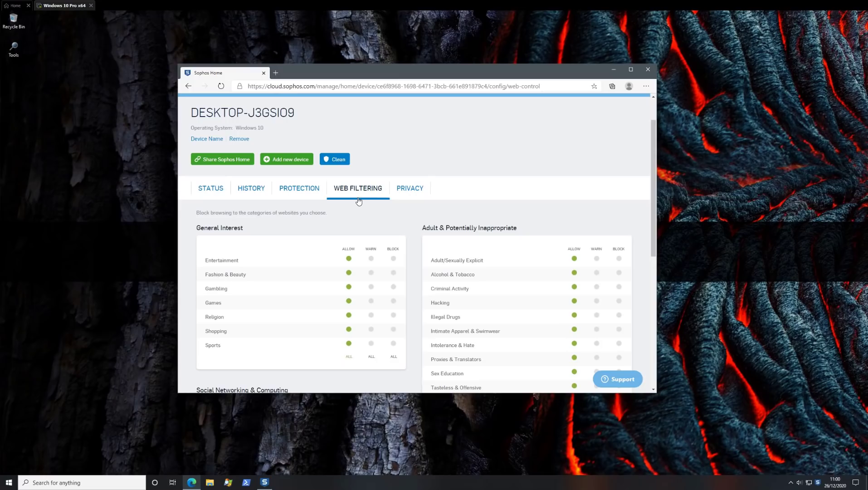
mouse_move(355, 199)
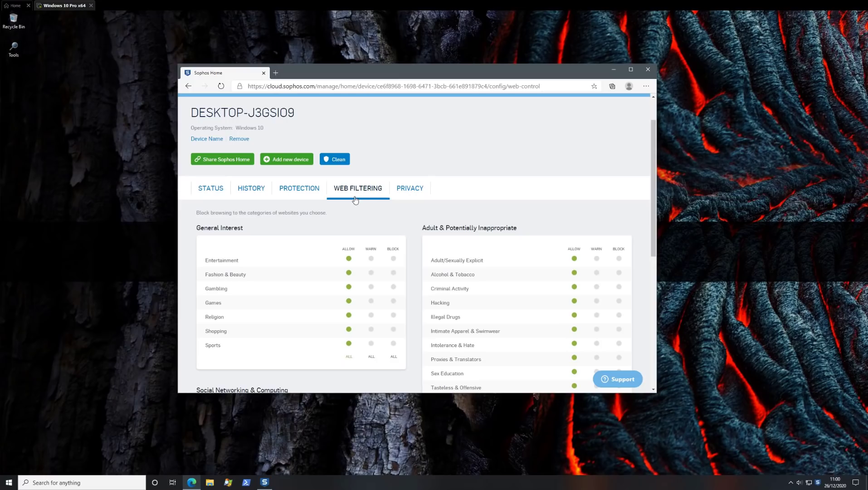
left_click(410, 187)
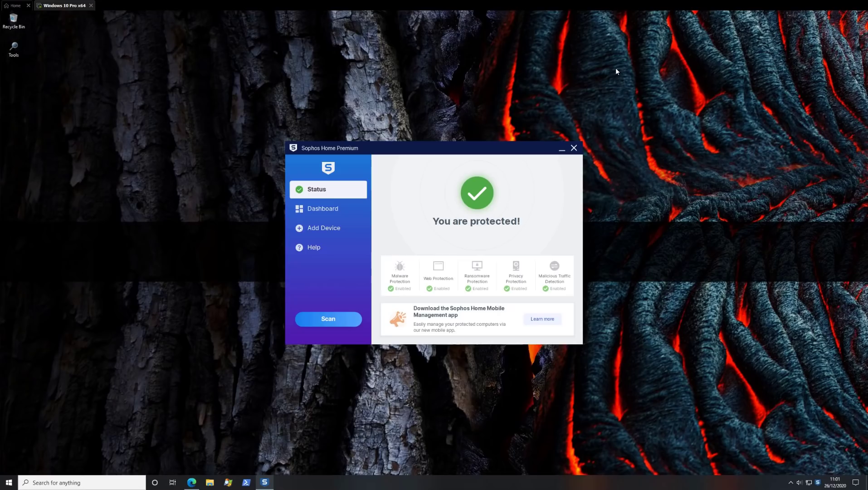
- Browse into the Shared folder on the Z: VMware drive and one of its subfolders
left_click(210, 481)
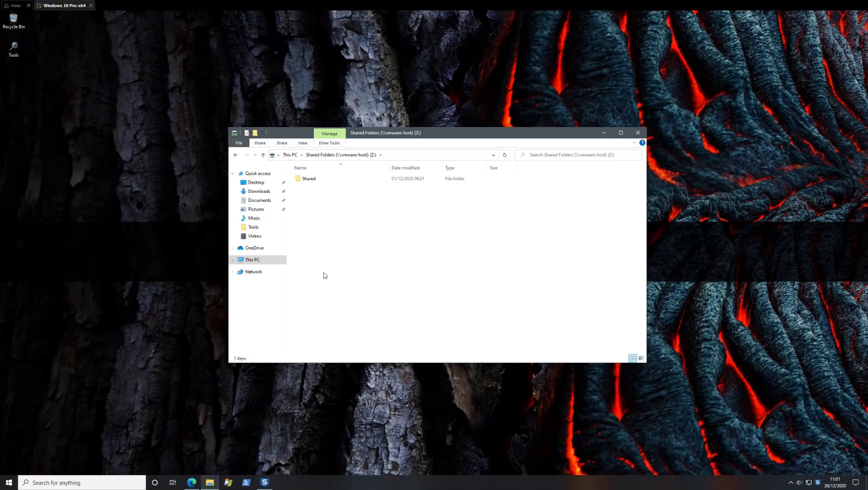
double_click(308, 178)
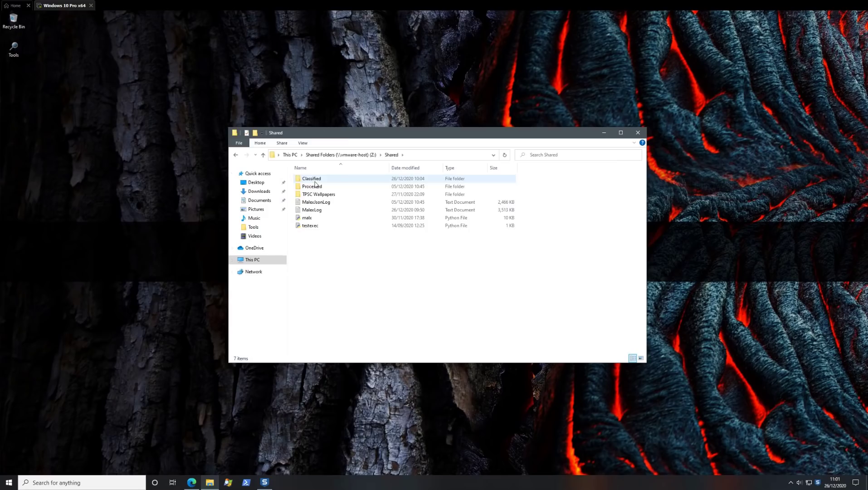
double_click(312, 178)
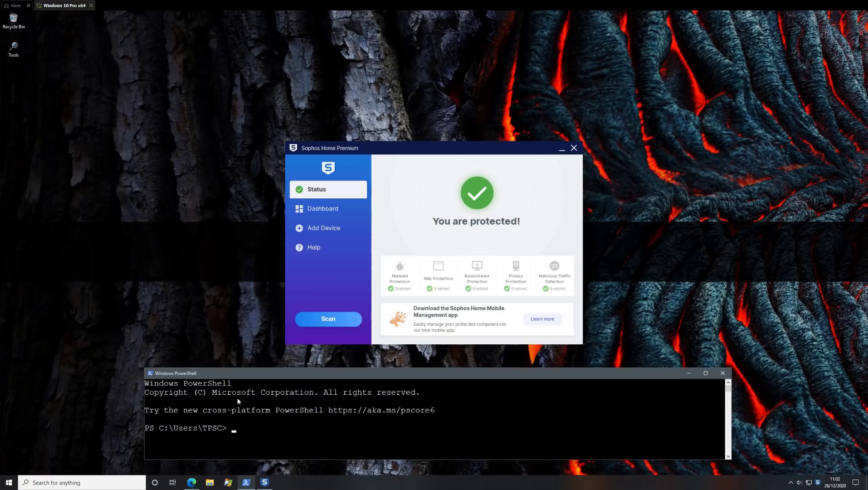
- Change to Z:\Shared and run python malx.py to start the malware execution test
type("cd")
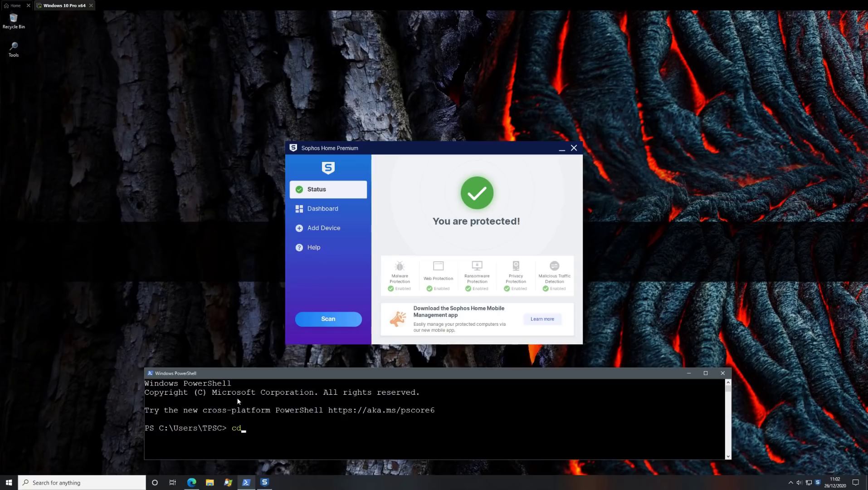
type("Z:/Shared")
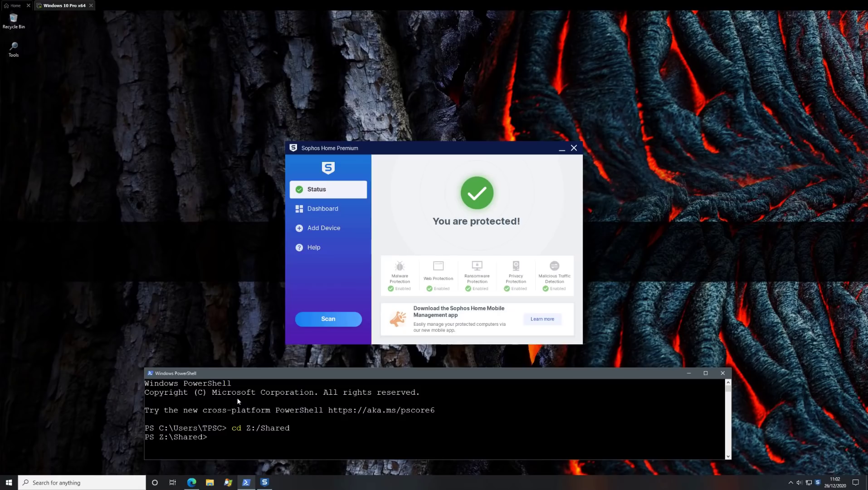
type("python")
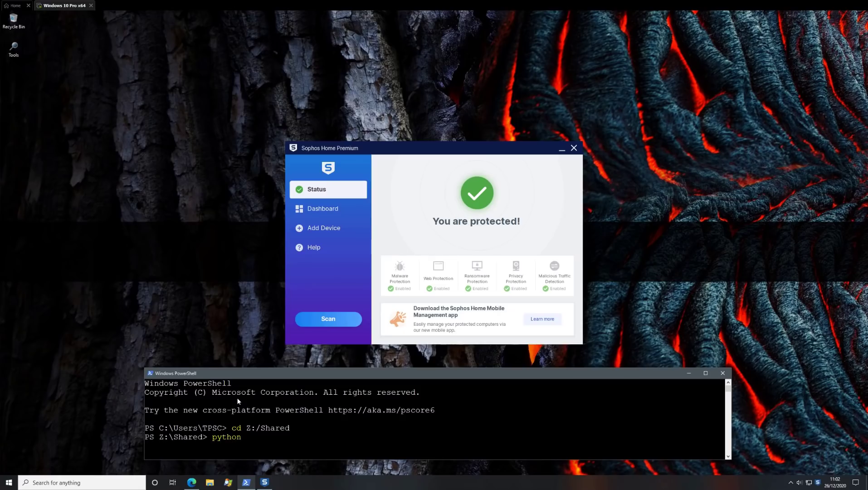
type("malx.py")
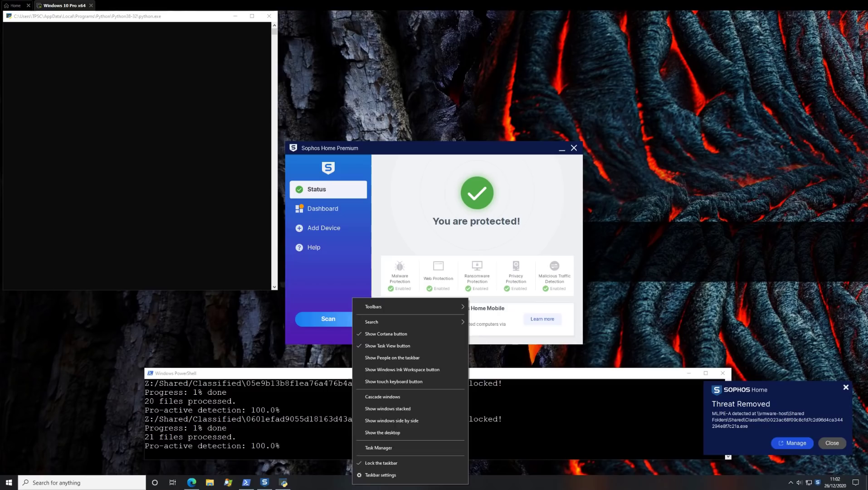
left_click(377, 447)
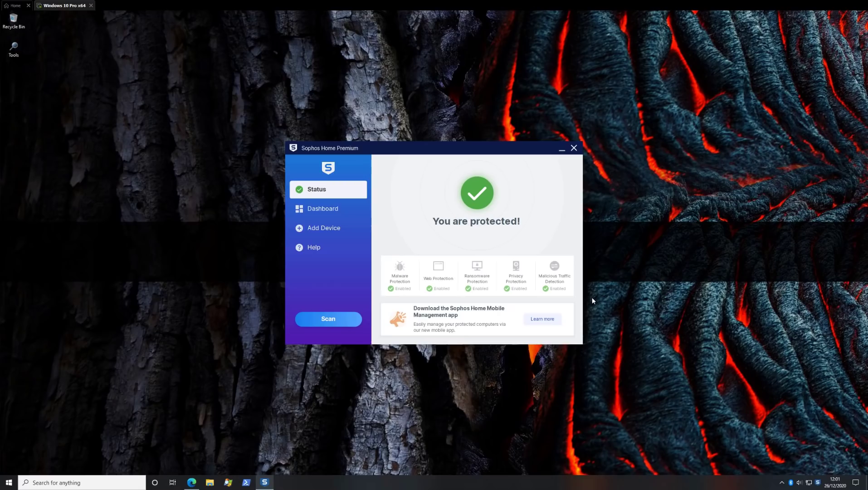
mouse_move(454, 283)
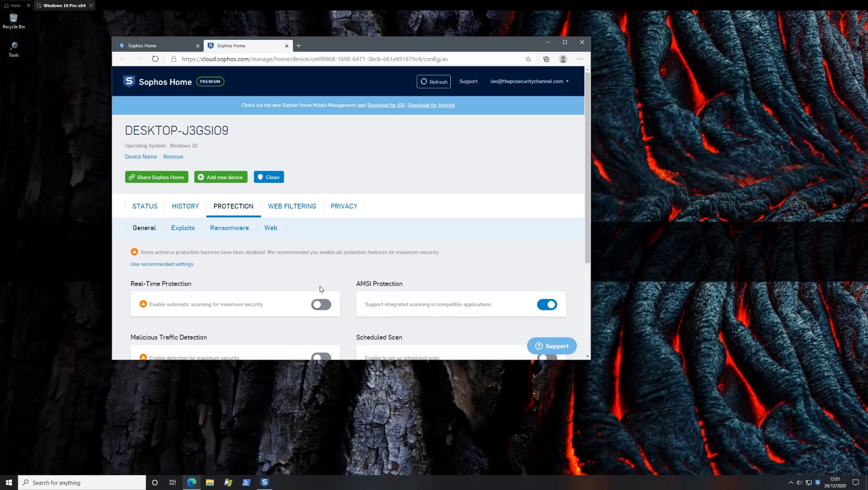
mouse_move(316, 287)
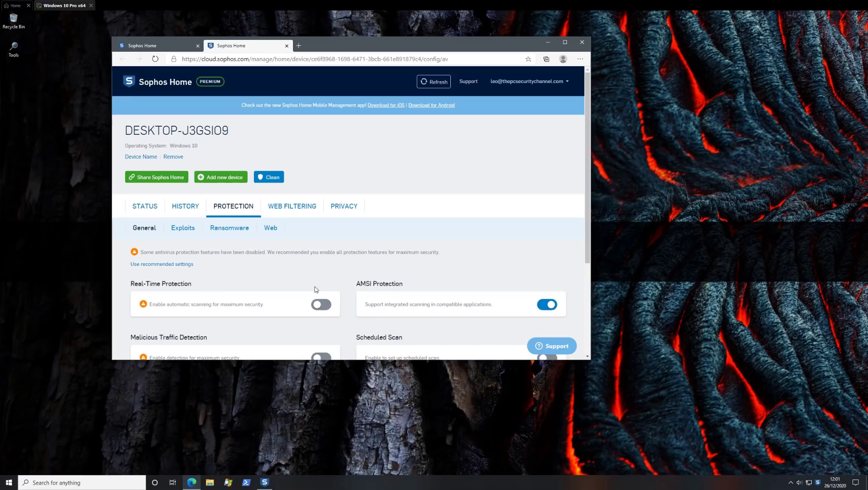
mouse_move(308, 288)
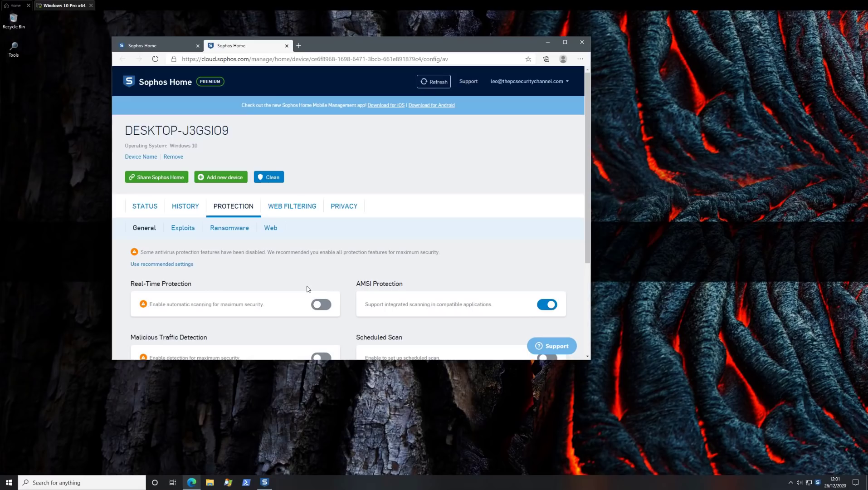
- View the device's Ransomware settings, with Ransomware and MBR Protection on and Real-Time Protection off
left_click(228, 227)
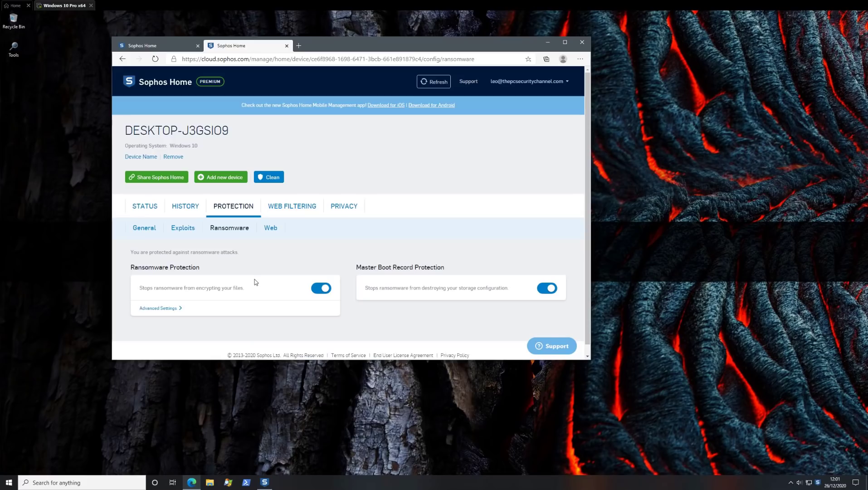
mouse_move(248, 292)
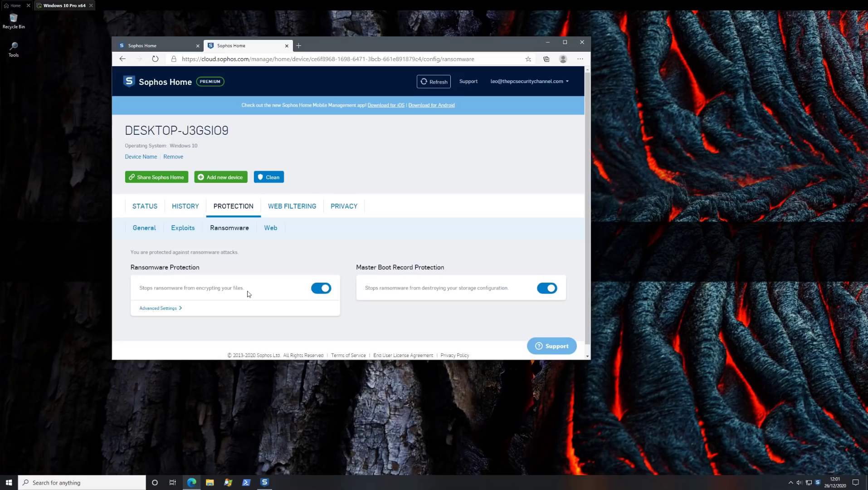
left_click(159, 307)
type("Ako.exe")
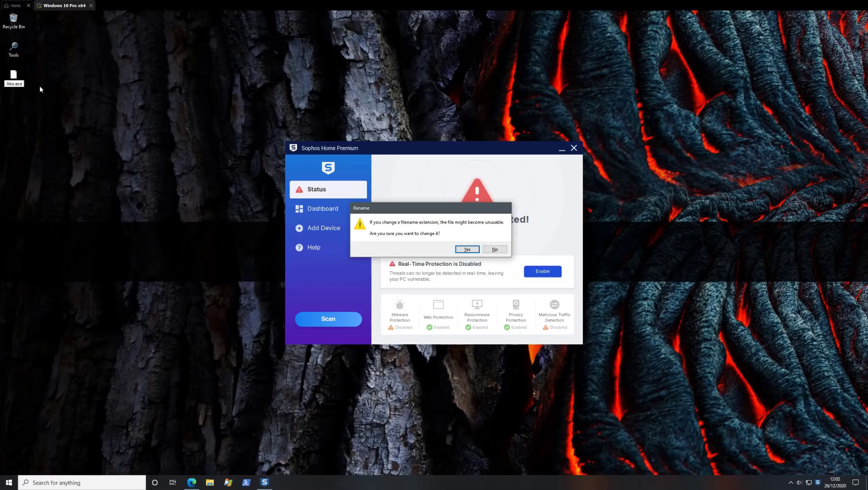
- Confirm renaming Ako.ransom to Ako.exe, run it, and dismiss the Attack Intercepted alert
left_click(466, 248)
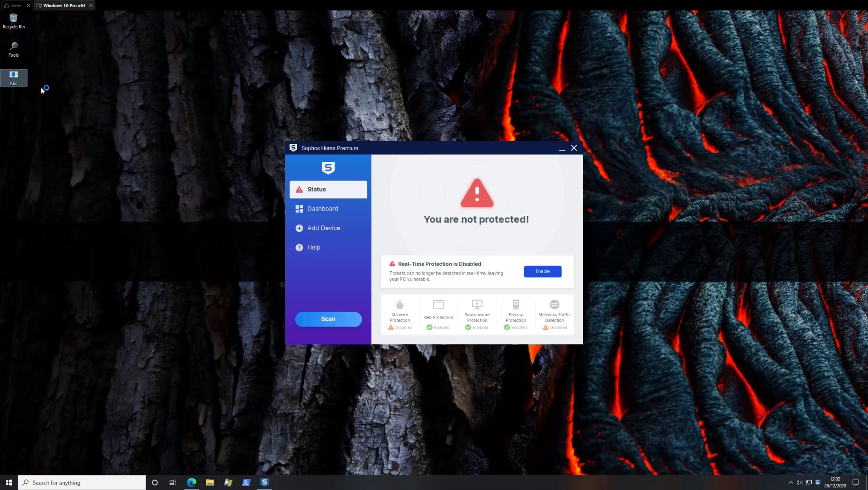
mouse_move(185, 468)
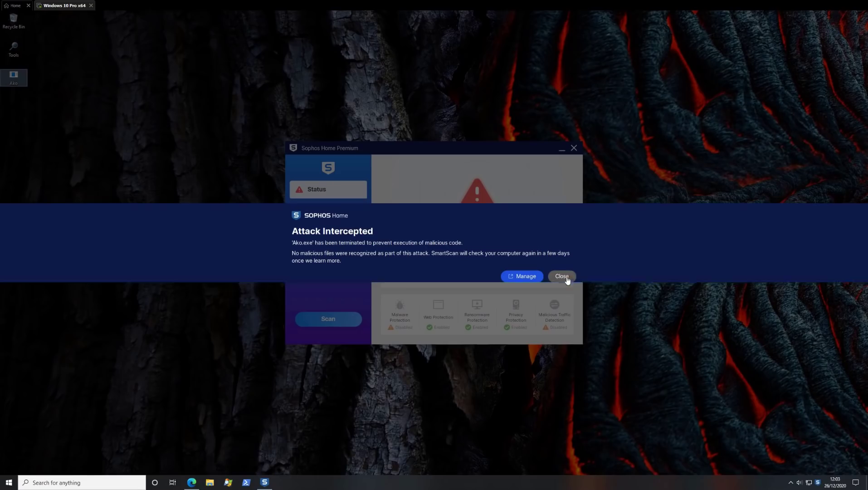
left_click(561, 276)
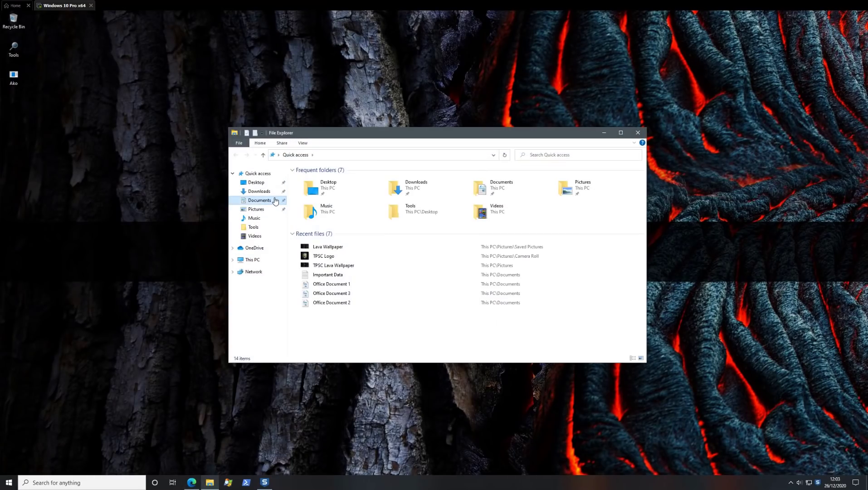
- Check Office Document 1 in Documents after the Ako attack, then move to the Pictures folder
left_click(259, 199)
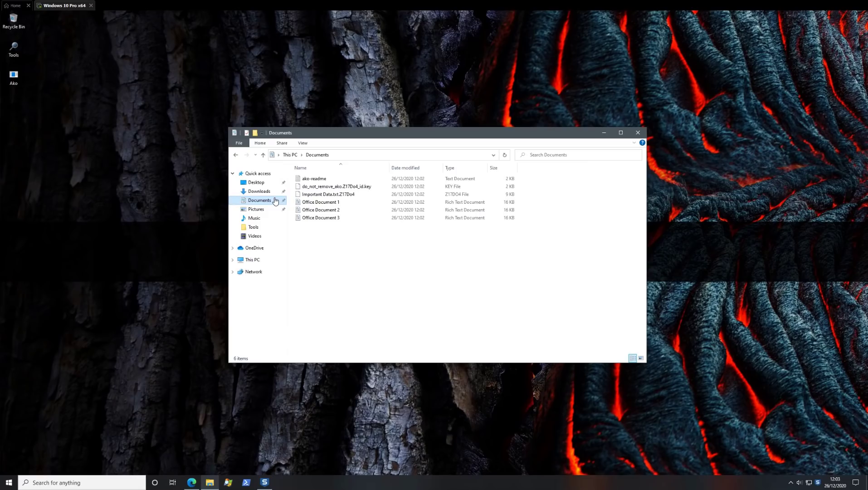
left_click(321, 201)
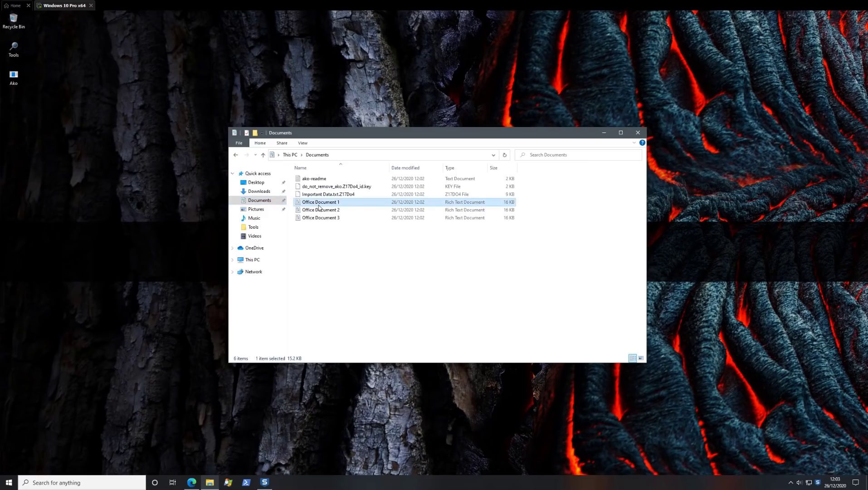
double_click(321, 201)
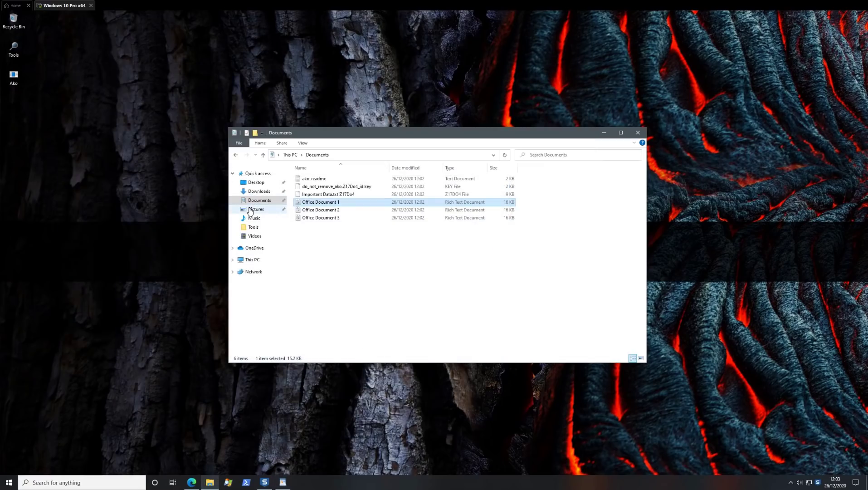
left_click(256, 209)
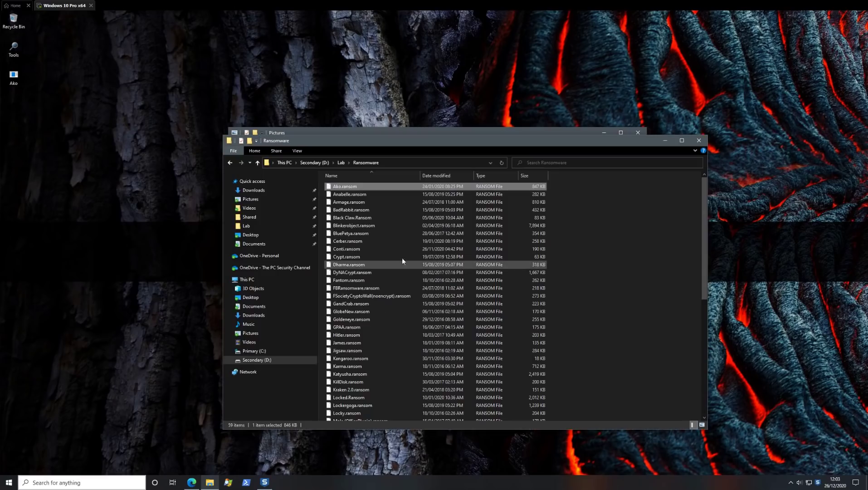
- Rename the Black Claw sample to .exe, run it, and dismiss the Attack Intercepted alert
left_click(352, 217)
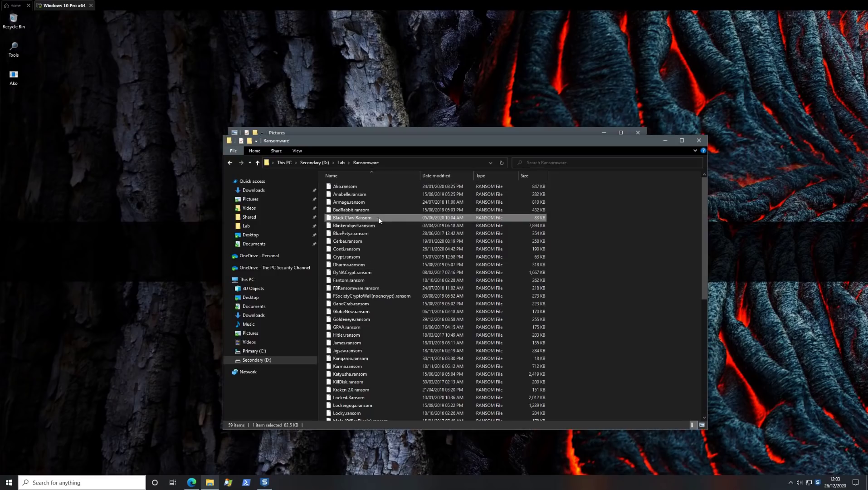
mouse_move(664, 142)
type("Black Claw.exe")
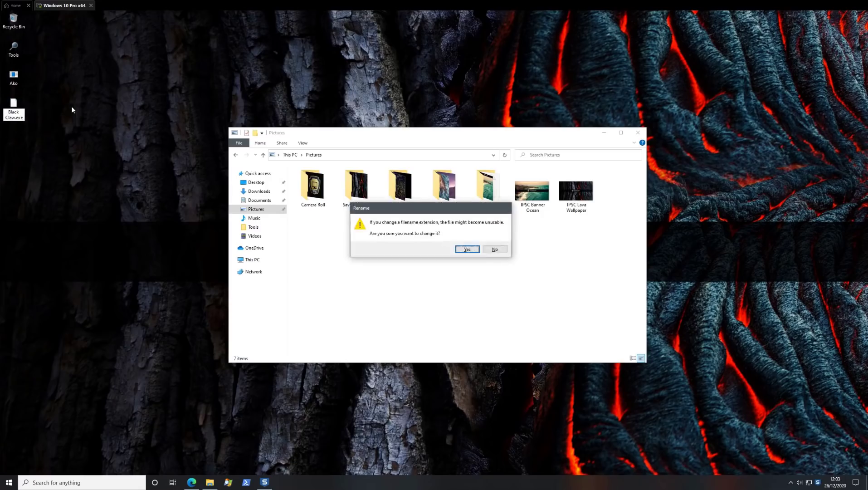
left_click(466, 249)
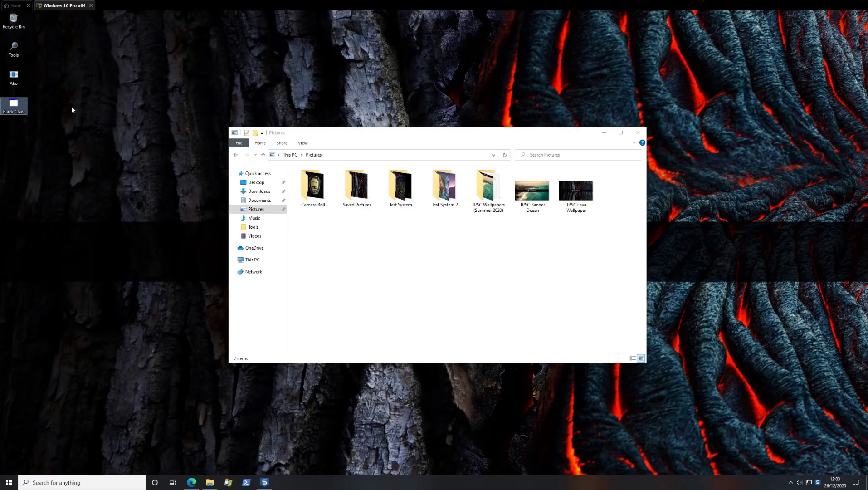
mouse_move(93, 124)
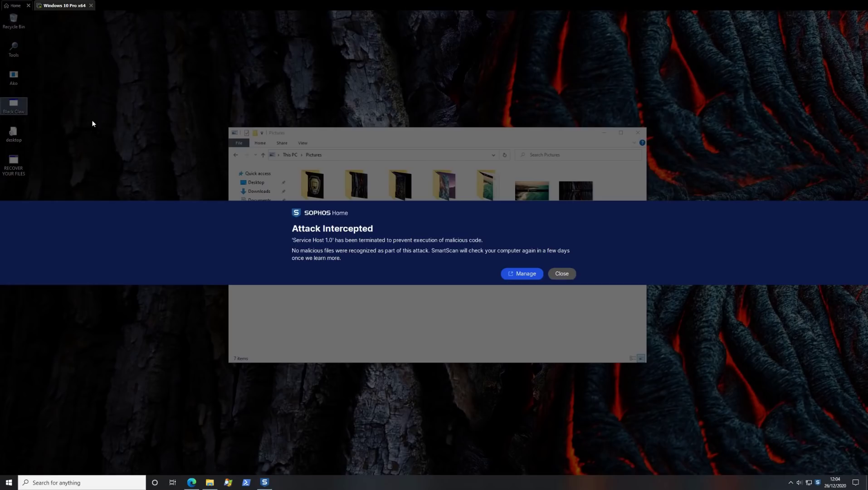
left_click(562, 273)
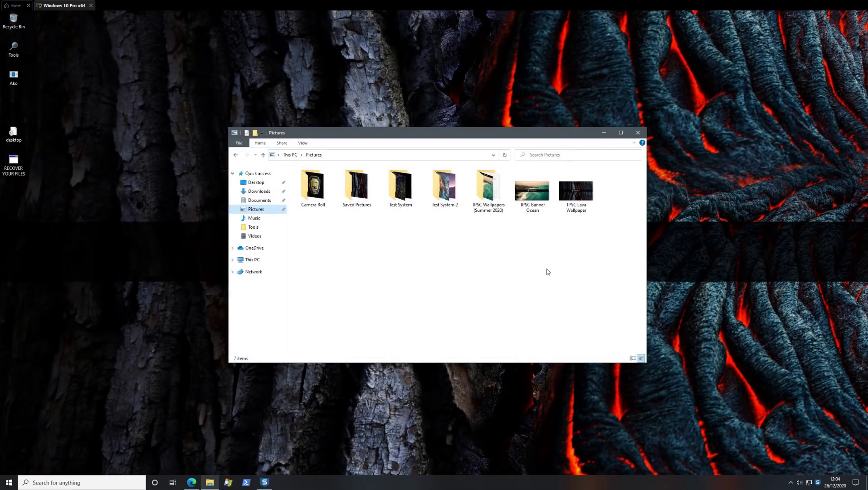
mouse_move(539, 269)
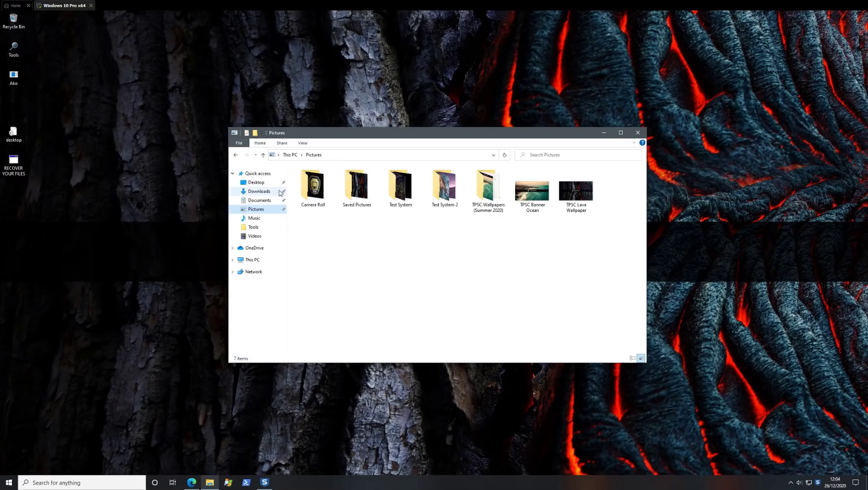
- Open Office Document 1 from Documents in WordPad to confirm its text is still readable
left_click(260, 200)
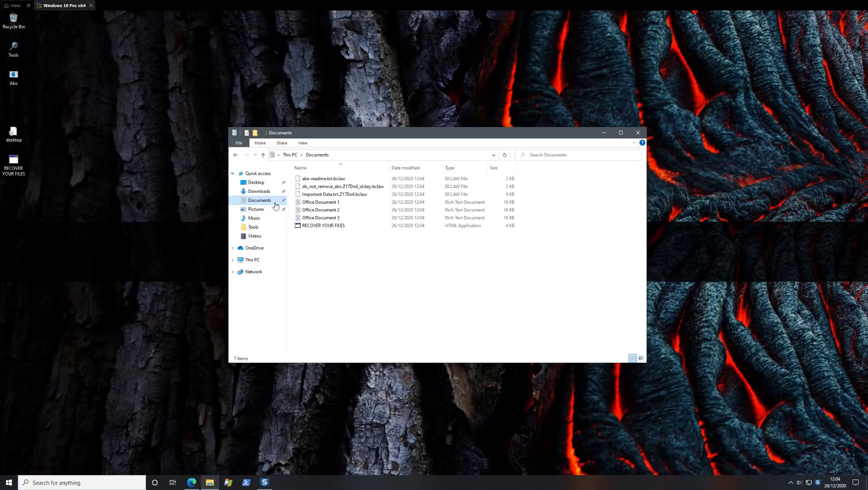
left_click(321, 201)
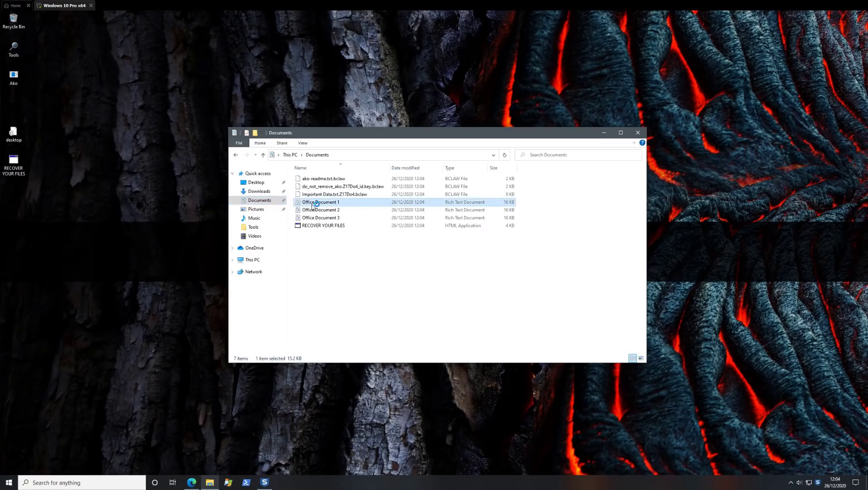
double_click(321, 201)
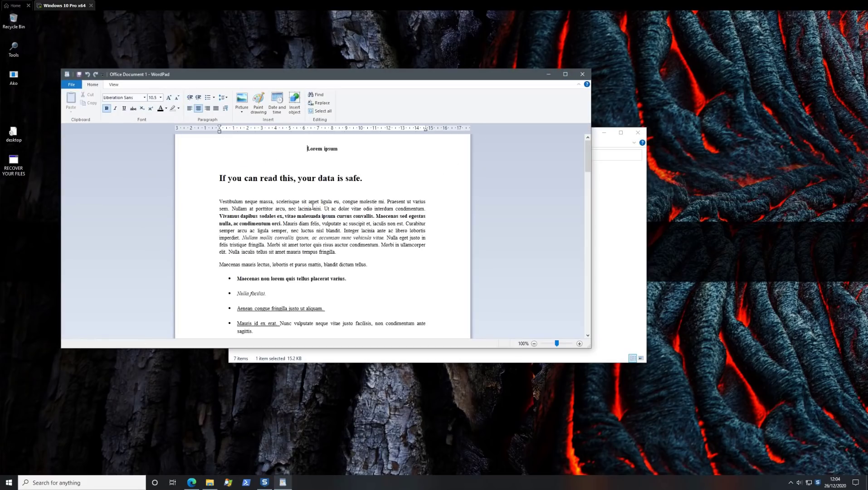
mouse_move(591, 100)
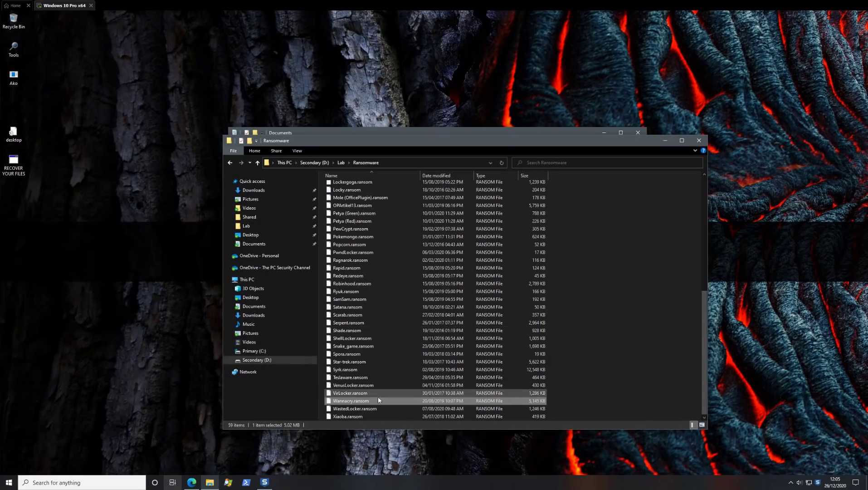
- Run the WastedLocker sample so the Documents files become .garminwasted with info notes
left_click(353, 408)
type("WastedLocker.exe")
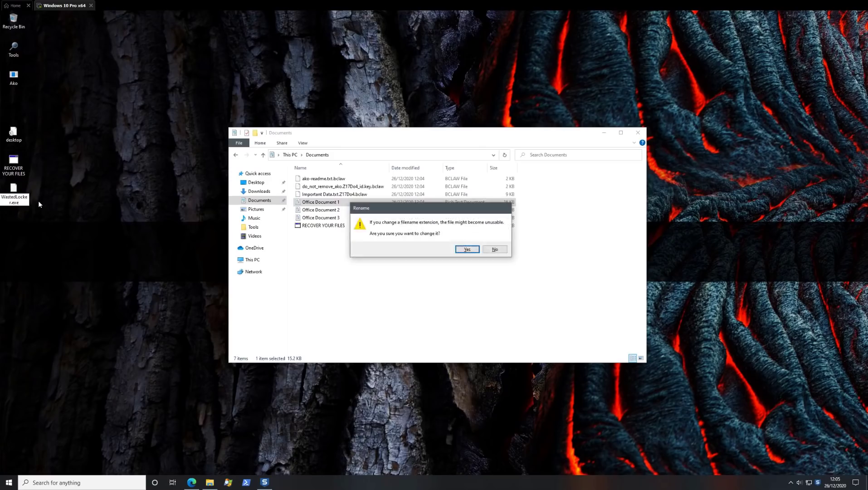
left_click(467, 248)
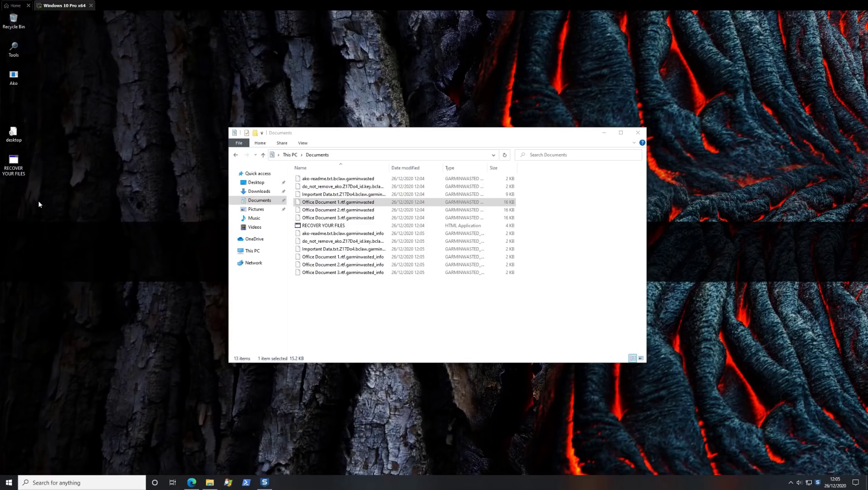
mouse_move(45, 193)
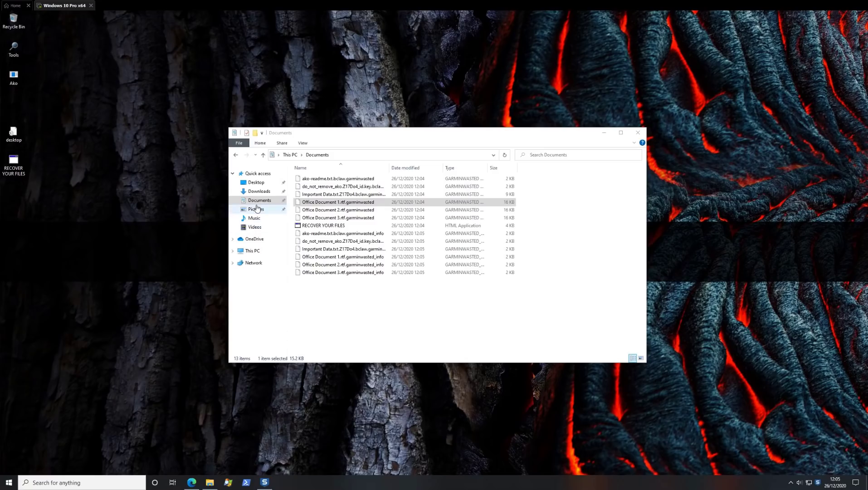
- Confirm the Pictures folder is encrypted too, then select Office Document 1.rtf.garminwasted in Documents
left_click(256, 209)
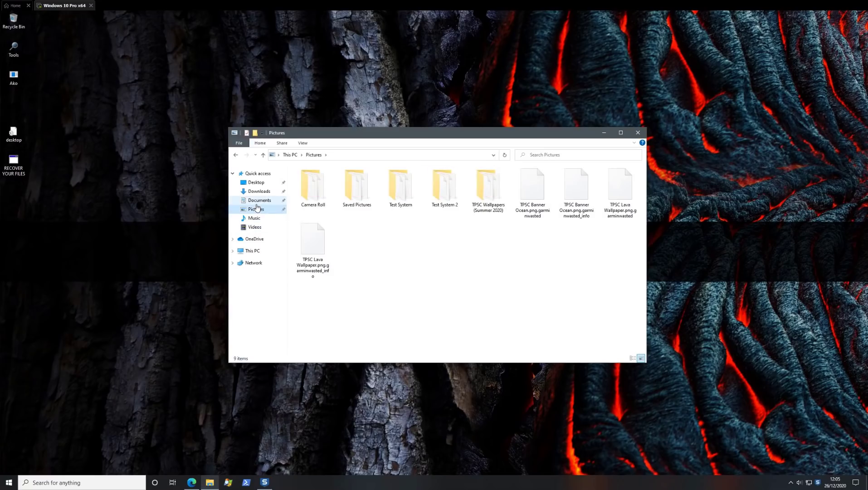
left_click(260, 200)
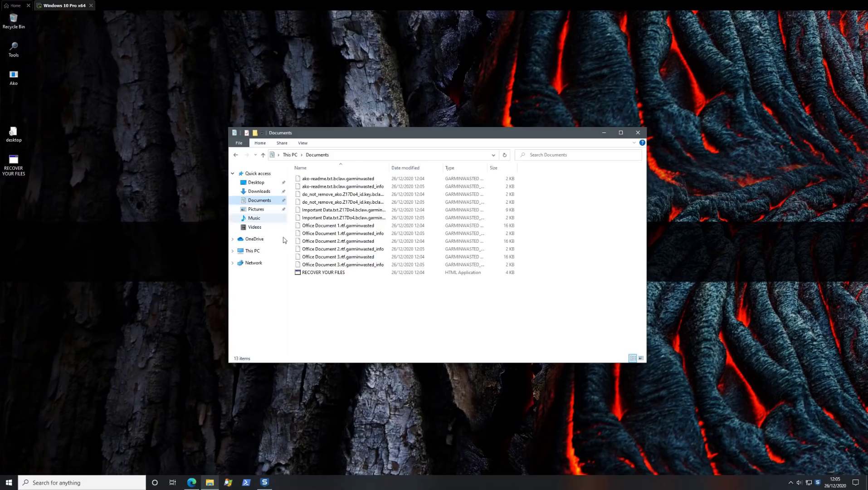
left_click(337, 225)
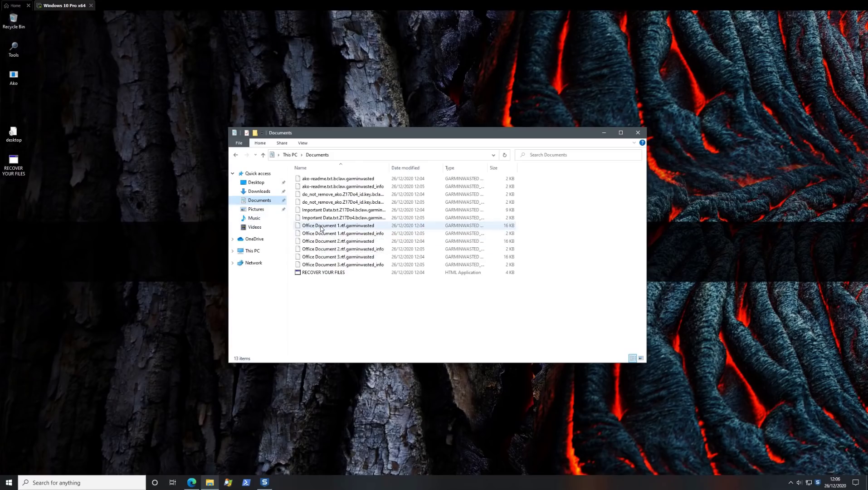
left_click(337, 225)
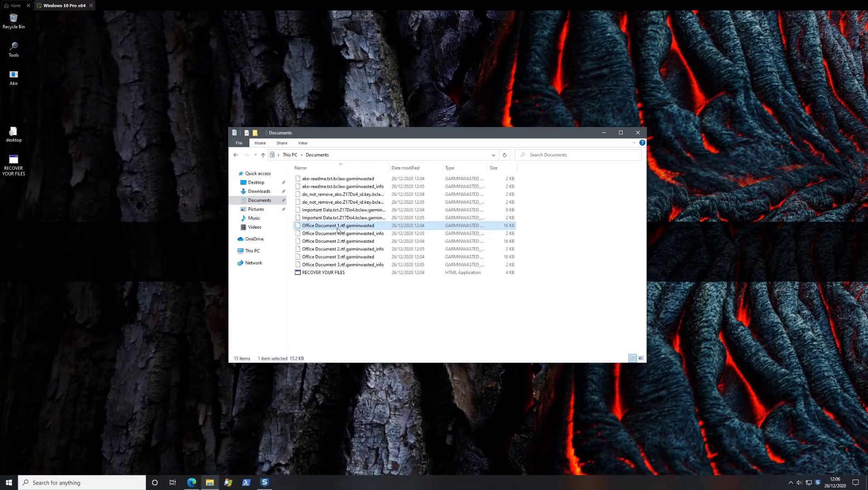
- Open the encrypted Office Document 1 with WordPad via the Open with dialog
double_click(339, 225)
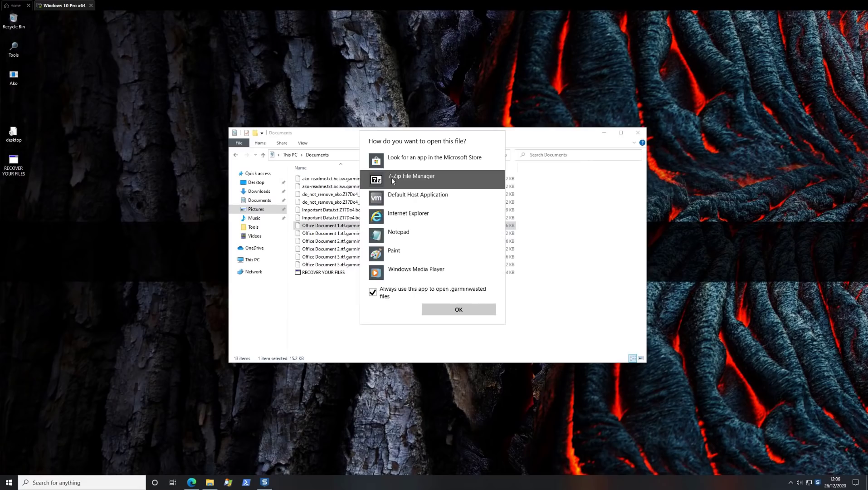
scroll("down", 3)
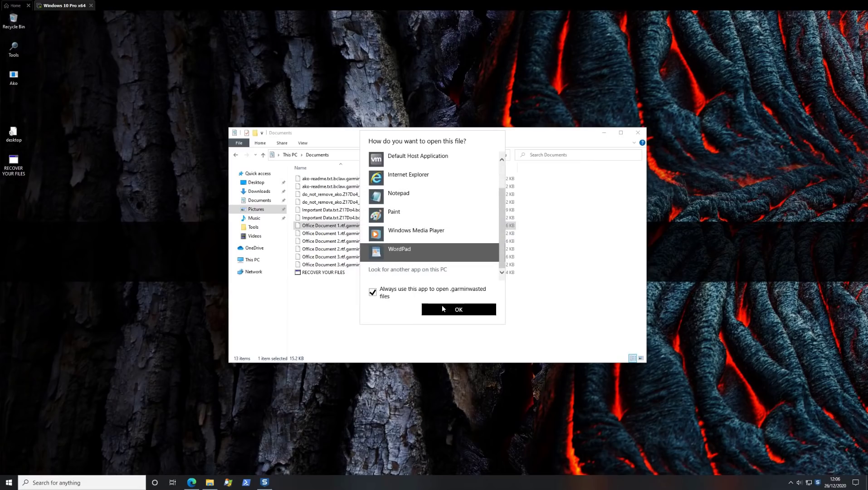
left_click(459, 309)
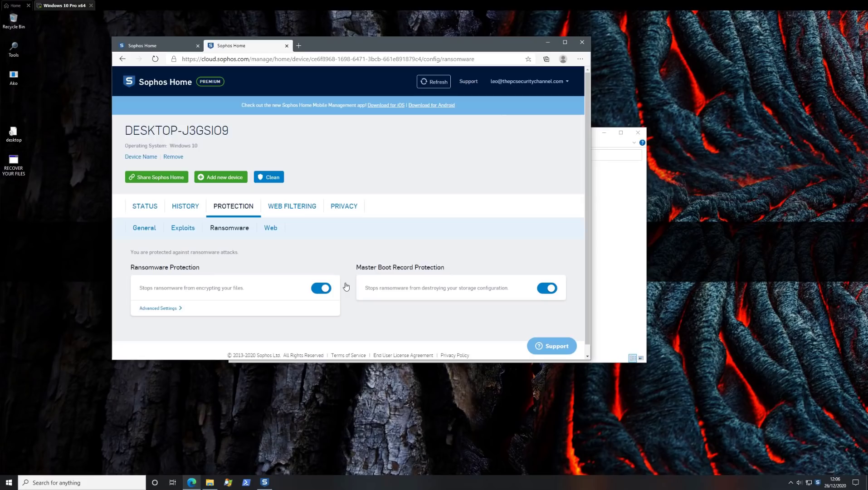
- Review the Exploits and Ransomware protection sub-tabs, showing ransomware and MBR protection on
left_click(183, 227)
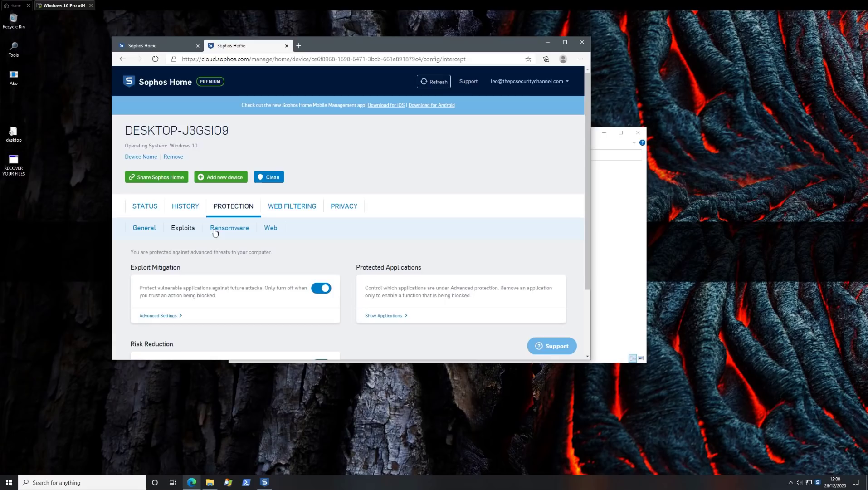
left_click(229, 228)
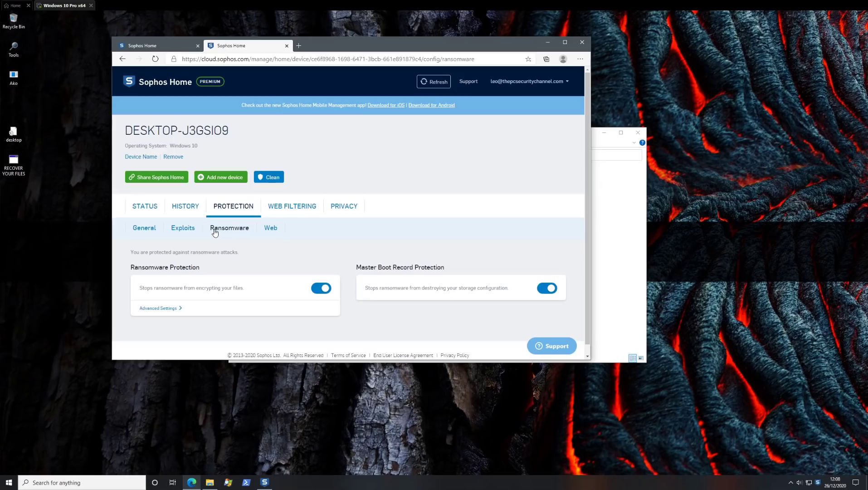
left_click(145, 206)
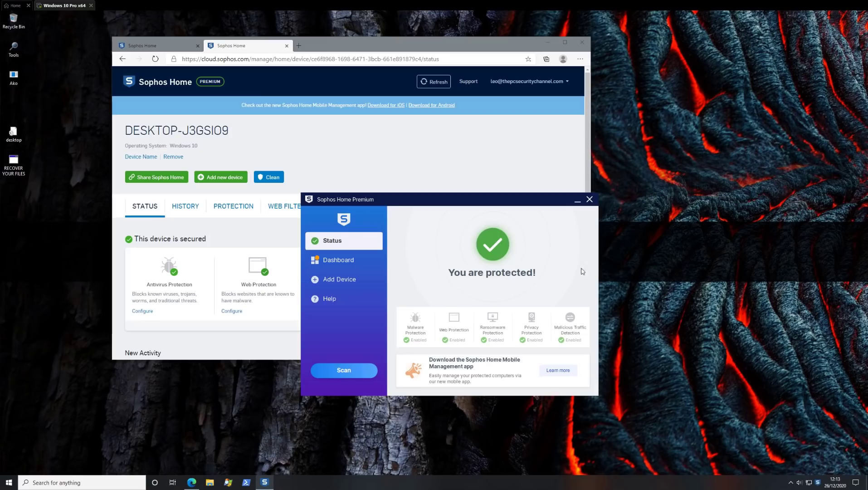
mouse_move(575, 287)
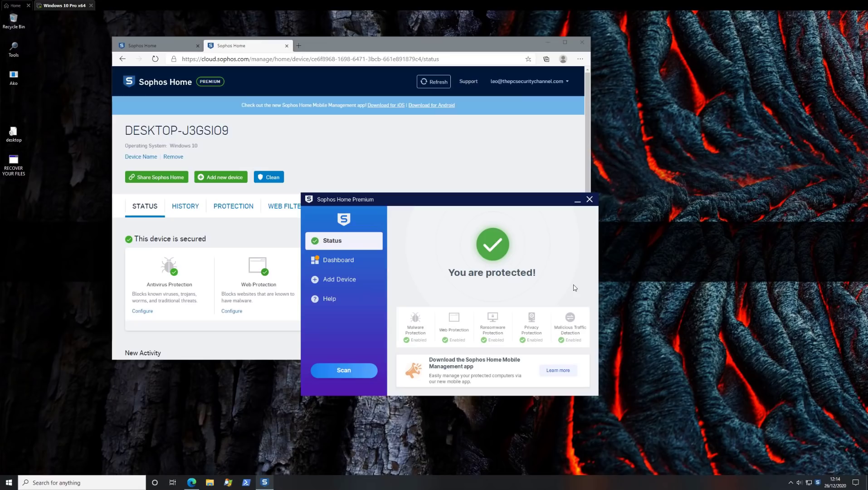
mouse_move(583, 302)
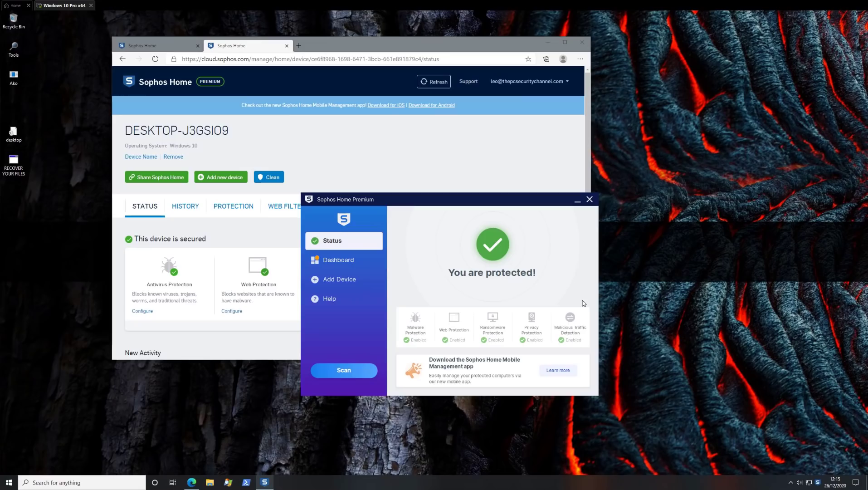